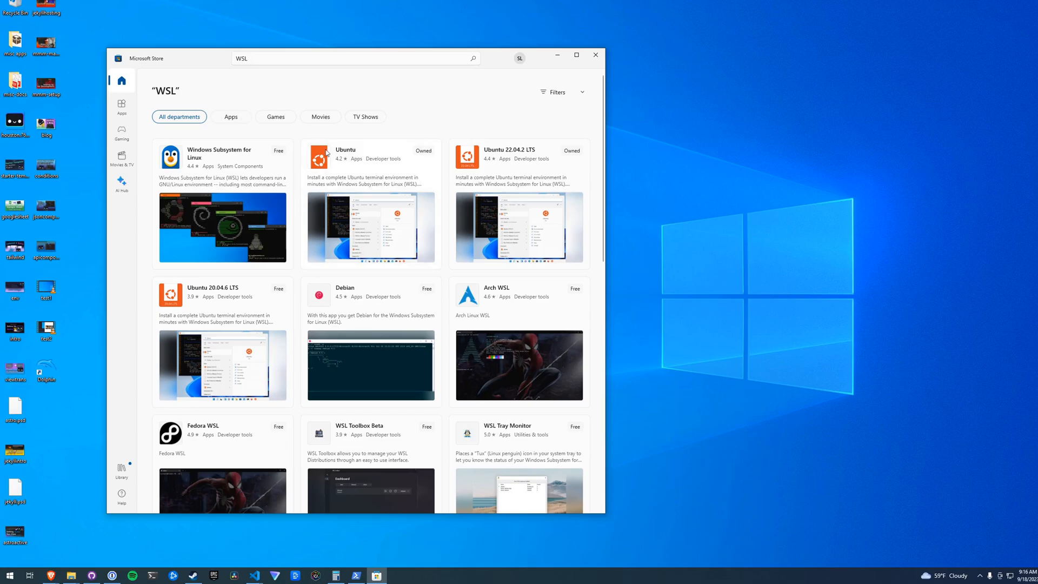
Bring up the Ubuntu app's Microsoft Store page from the WSL search results.
{"action": "left_click", "coordinate": [331, 59]}
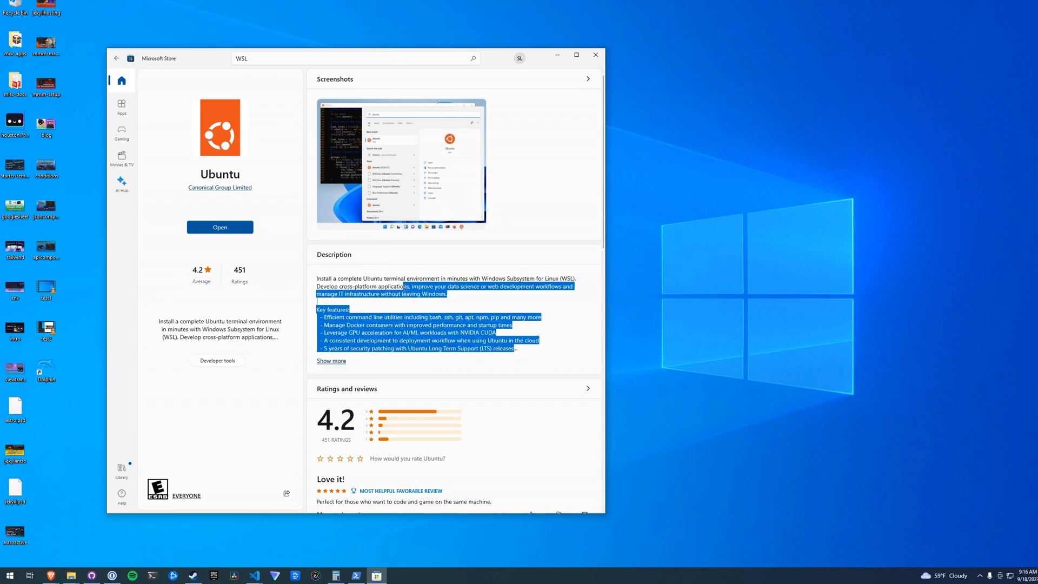
{"action": "left_click", "coordinate": [243, 460]}
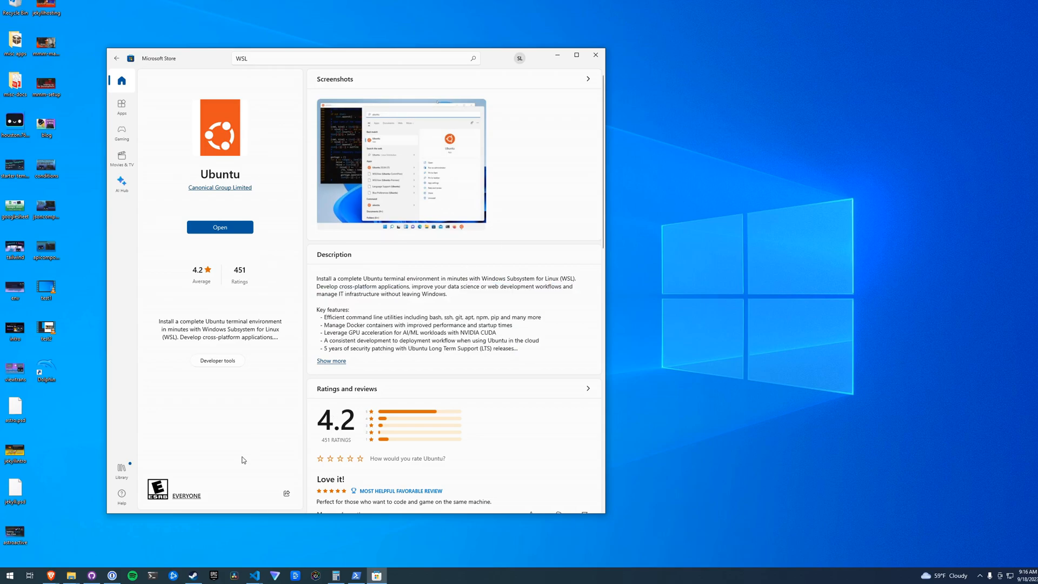
{"action": "left_click", "coordinate": [220, 227]}
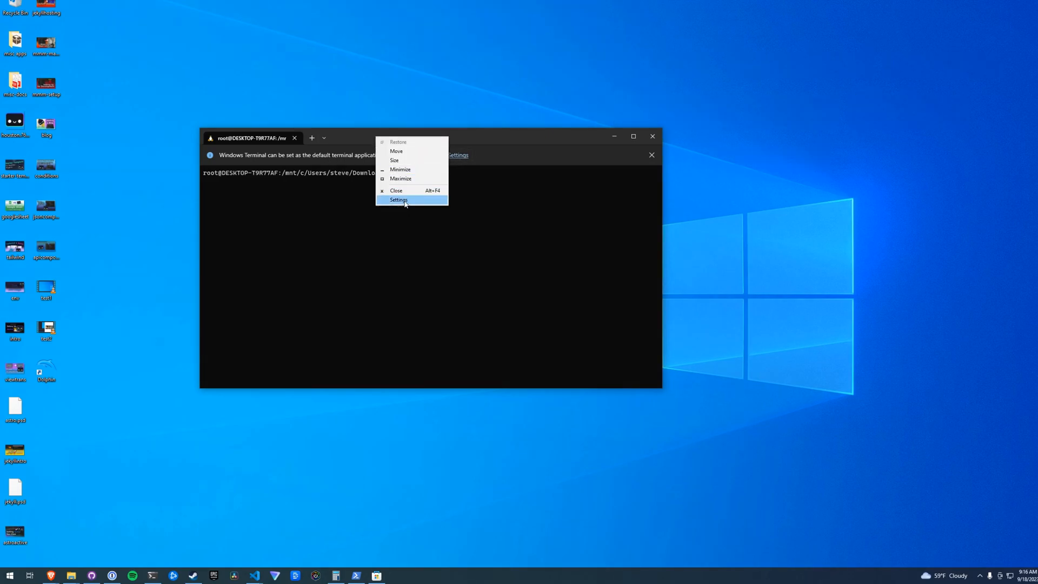
Set Ubuntu as the default profile for new tabs in Windows Terminal settings.
{"action": "left_click", "coordinate": [399, 200]}
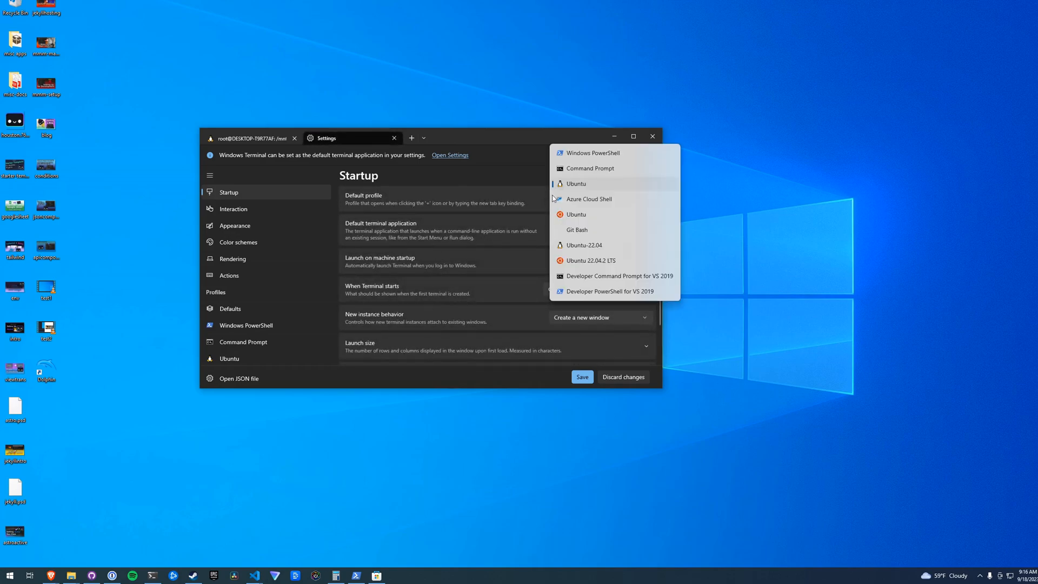
{"action": "mouse_move", "coordinate": [585, 159]}
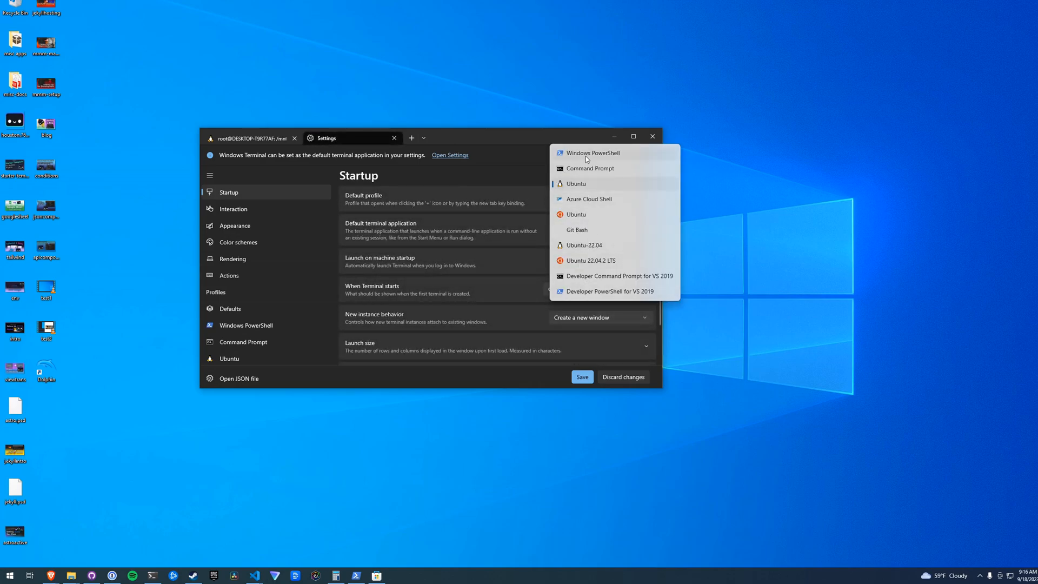
{"action": "mouse_move", "coordinate": [585, 199]}
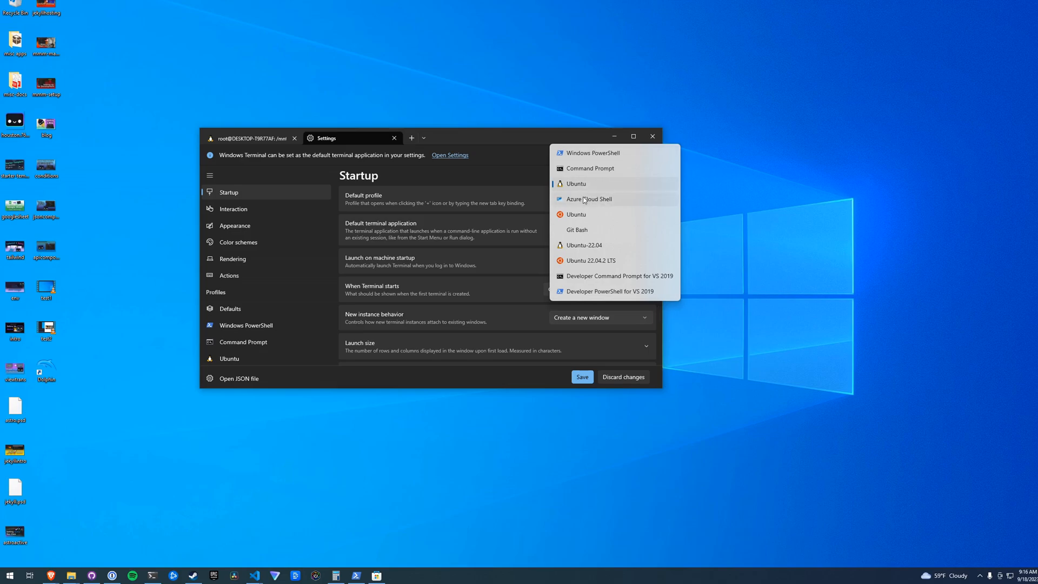
{"action": "mouse_move", "coordinate": [582, 187]}
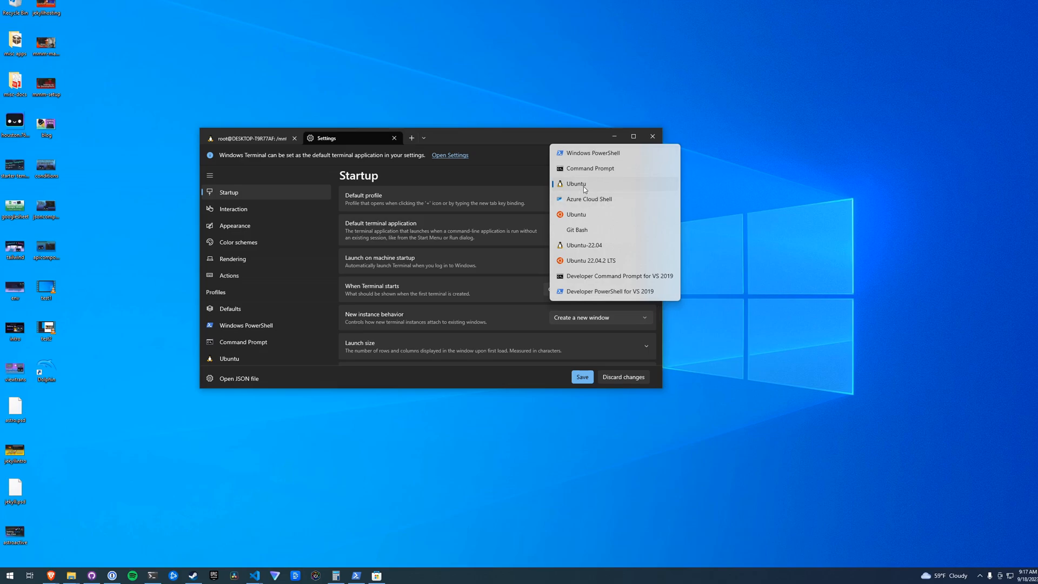
{"action": "left_click", "coordinate": [576, 184]}
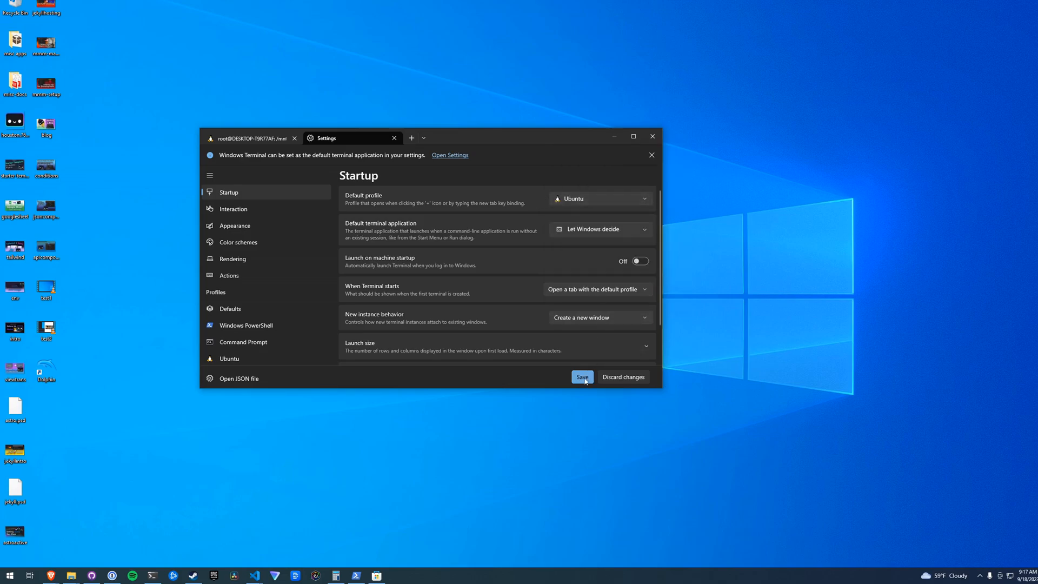
{"action": "mouse_move", "coordinate": [412, 137]}
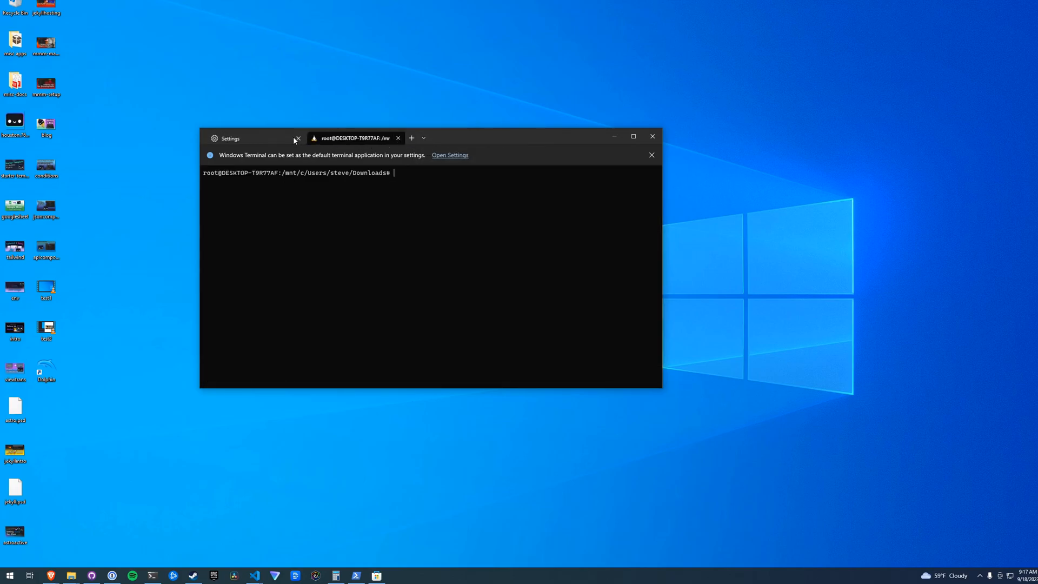
Install Bun globally with npm install -g bun in the Ubuntu shell.
{"action": "left_click", "coordinate": [297, 138]}
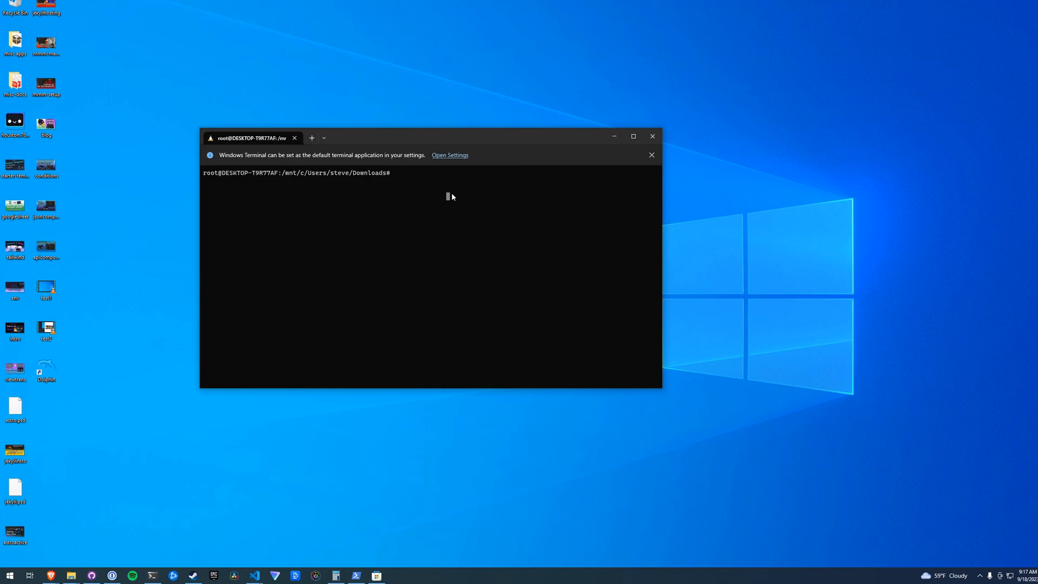
{"action": "type", "text": "npm ins"}
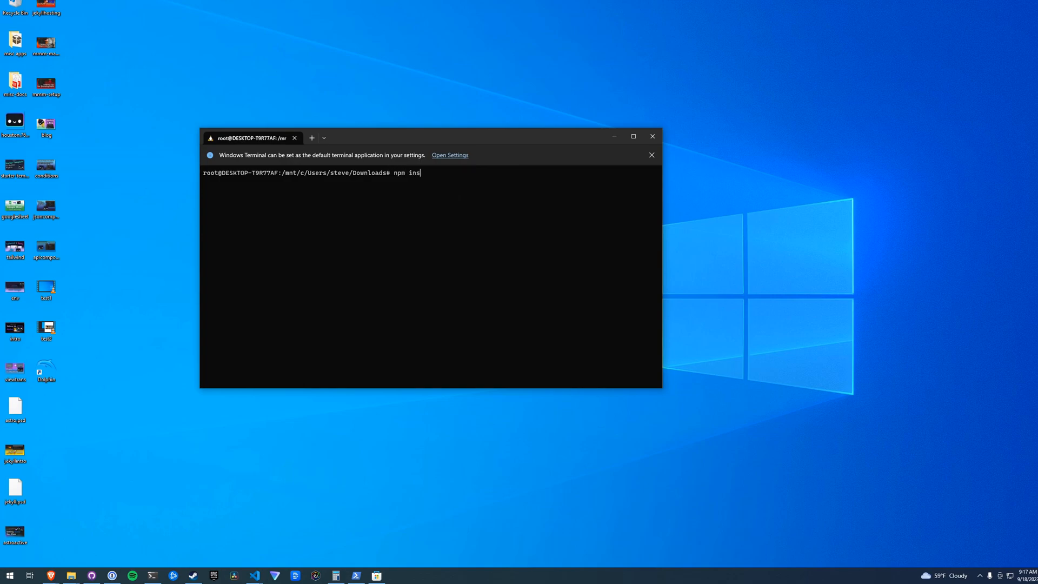
{"action": "type", "text": "tall -g"}
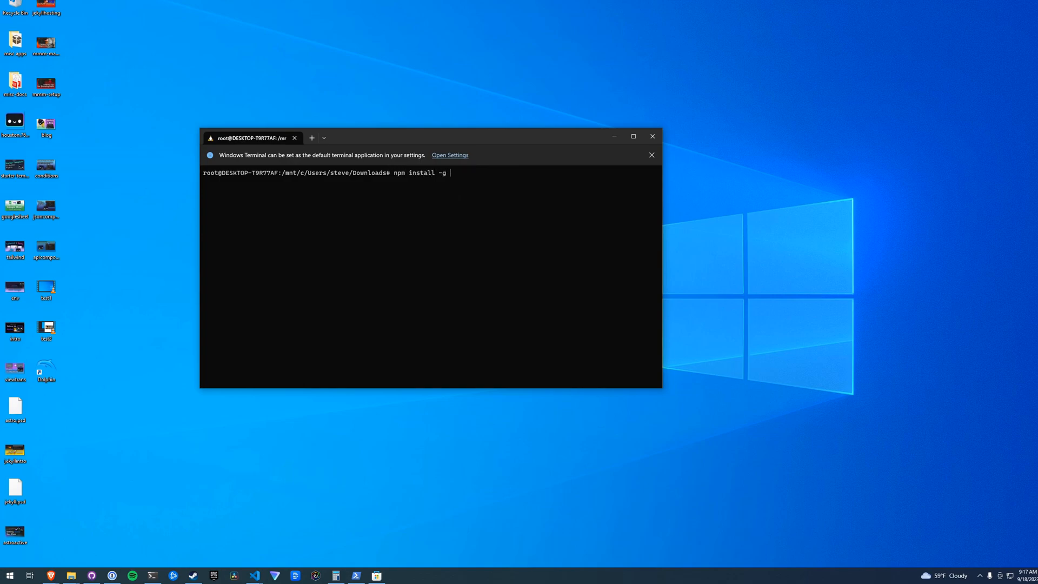
{"action": "type", "text": "b"}
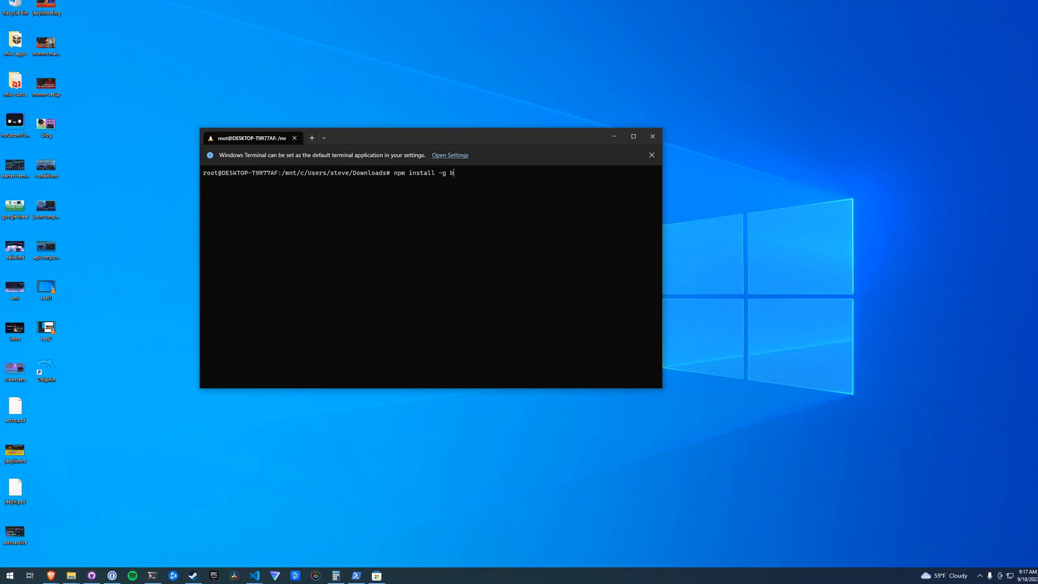
{"action": "key", "text": "Return"}
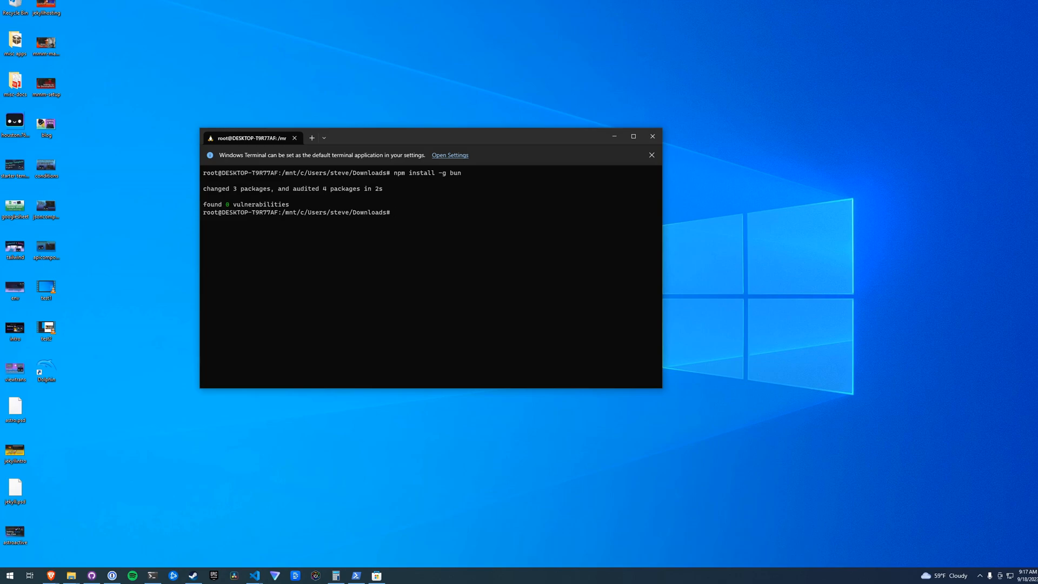
Check the installed Bun version with bun --version.
{"action": "type", "text": "bun"}
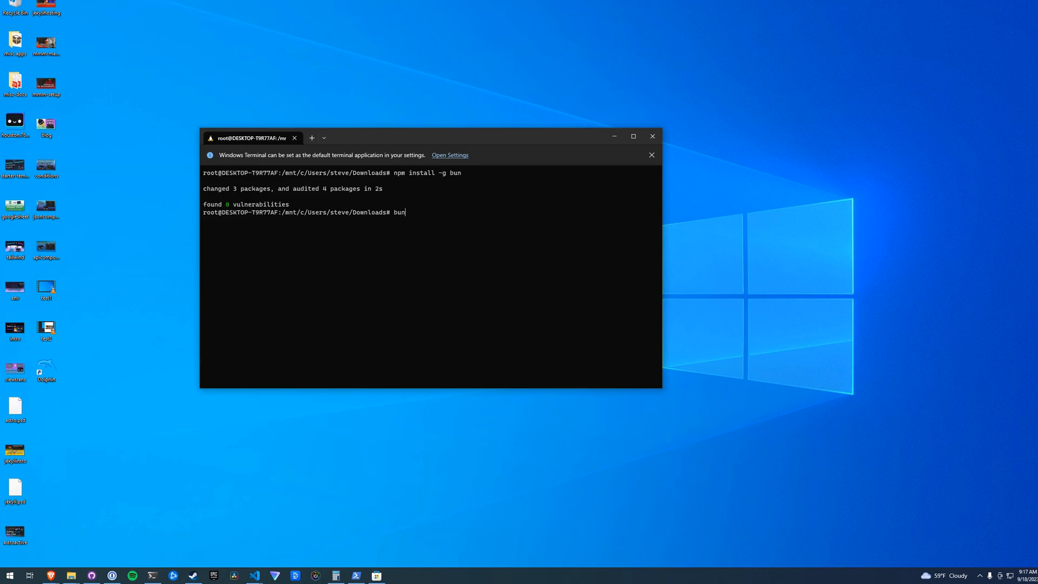
{"action": "type", "text": "--ver"}
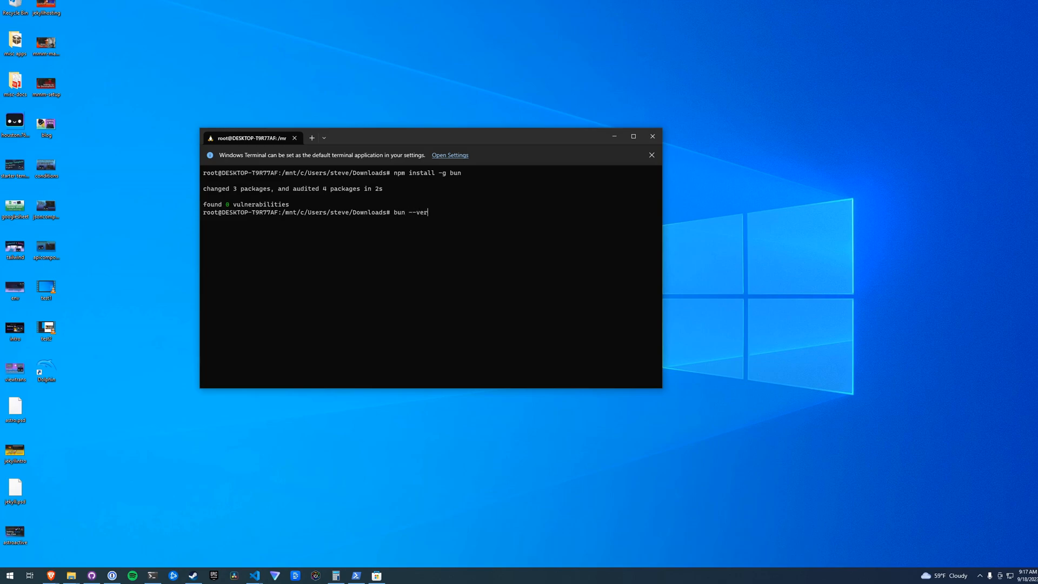
{"action": "key", "text": "Return"}
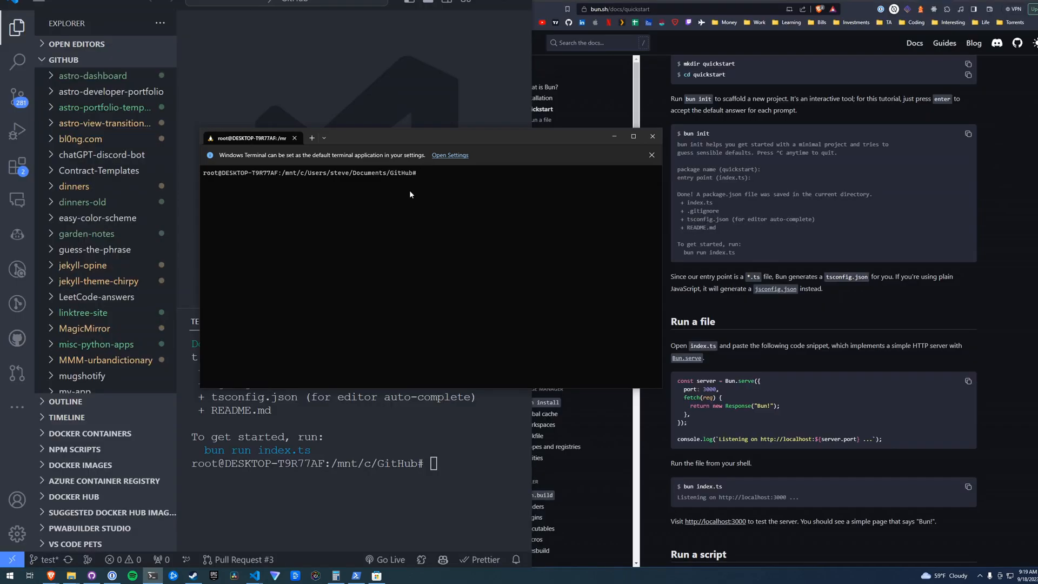
Run bun init with package name test and the default index entry point.
{"action": "type", "text": "bun ini"}
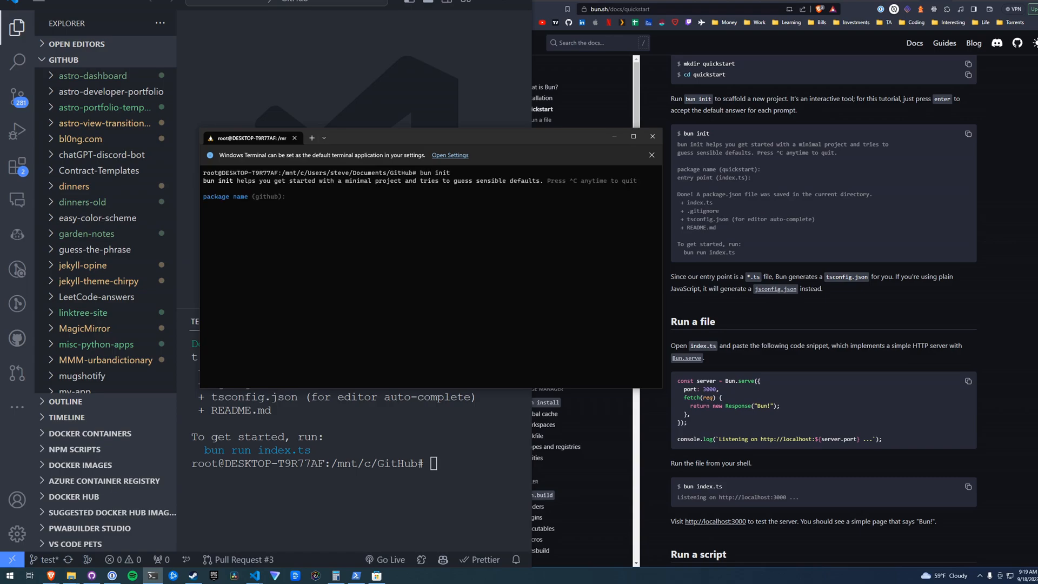
{"action": "type", "text": "test"}
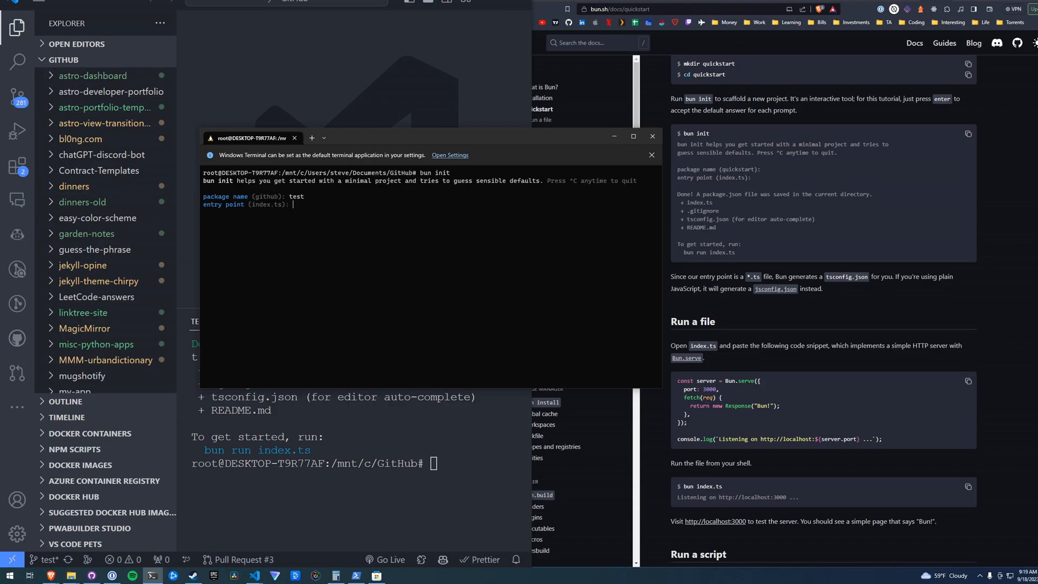
{"action": "type", "text": "ind"}
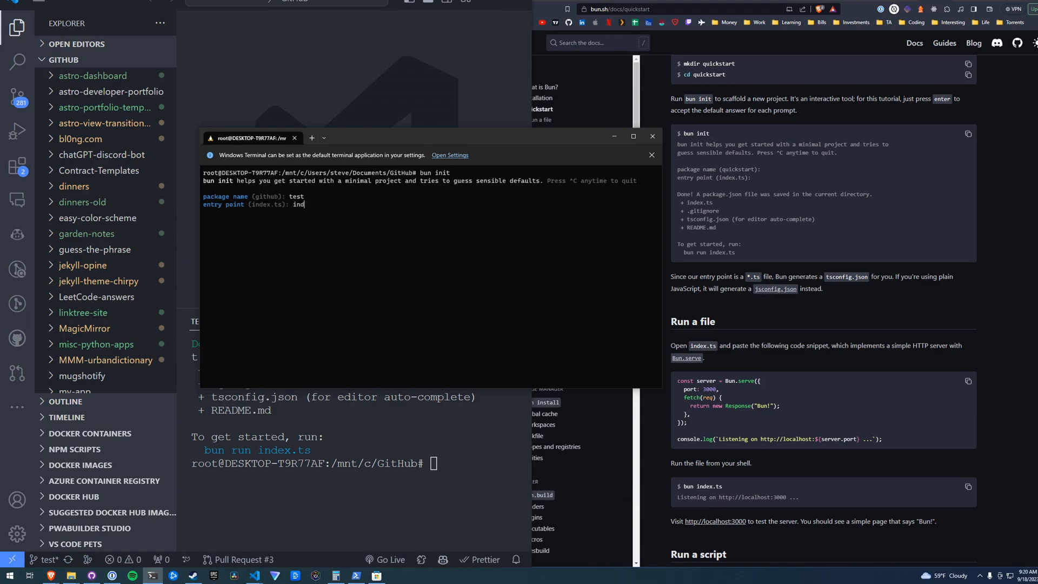
{"action": "key", "text": "Return"}
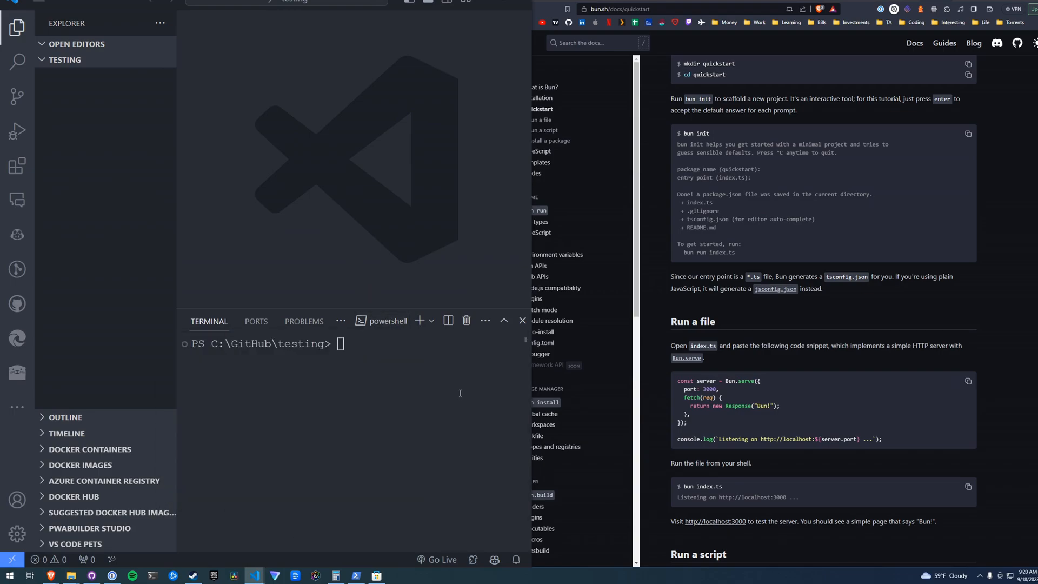
Start a WSL terminal in VS Code's testing folder and begin a bun command.
{"action": "left_click", "coordinate": [432, 322]}
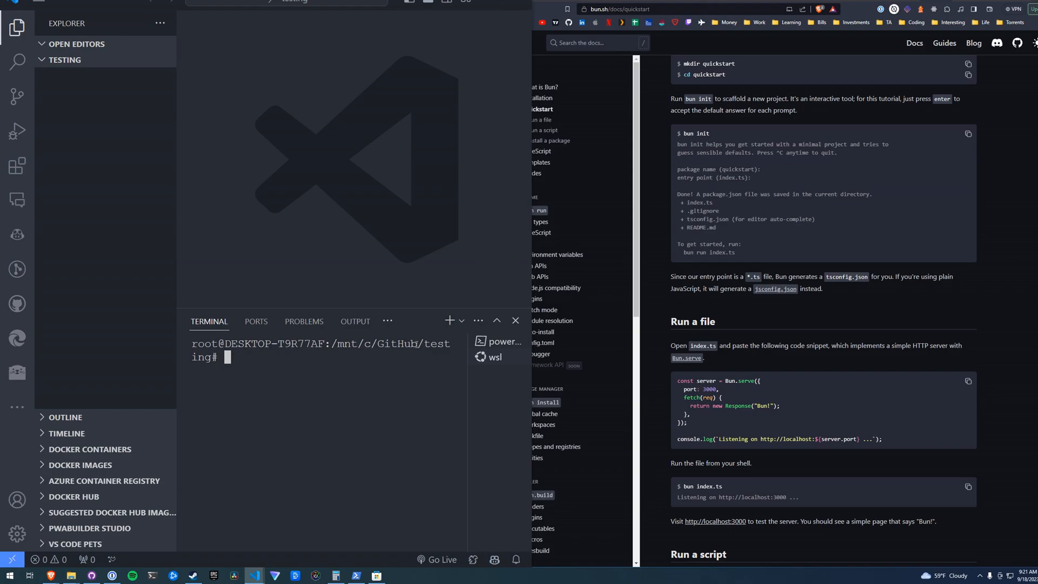
{"action": "type", "text": "bun"}
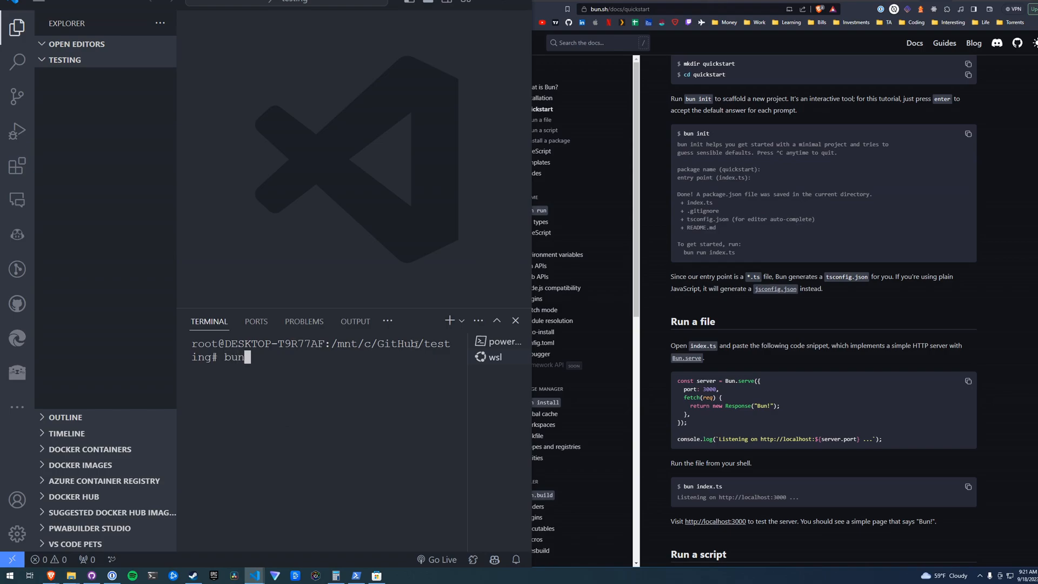